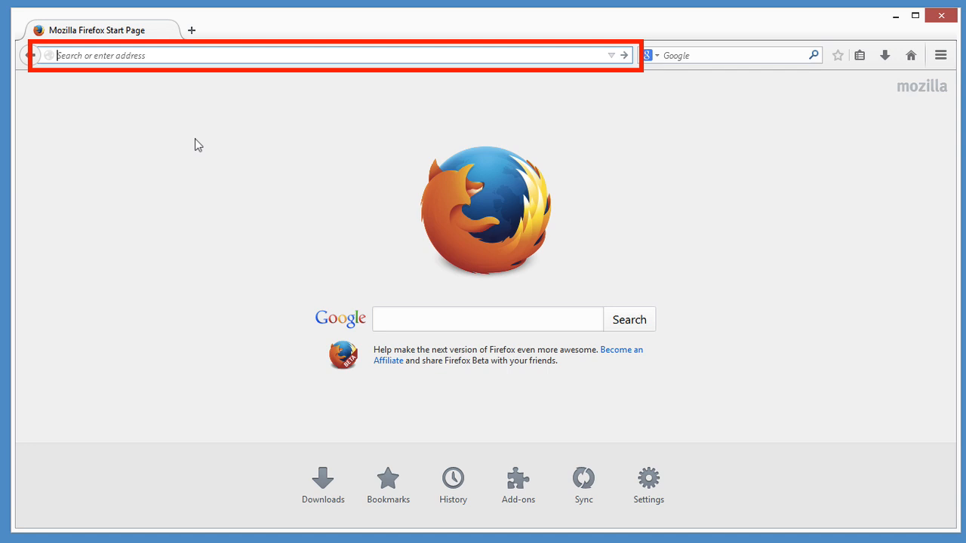
type("a")
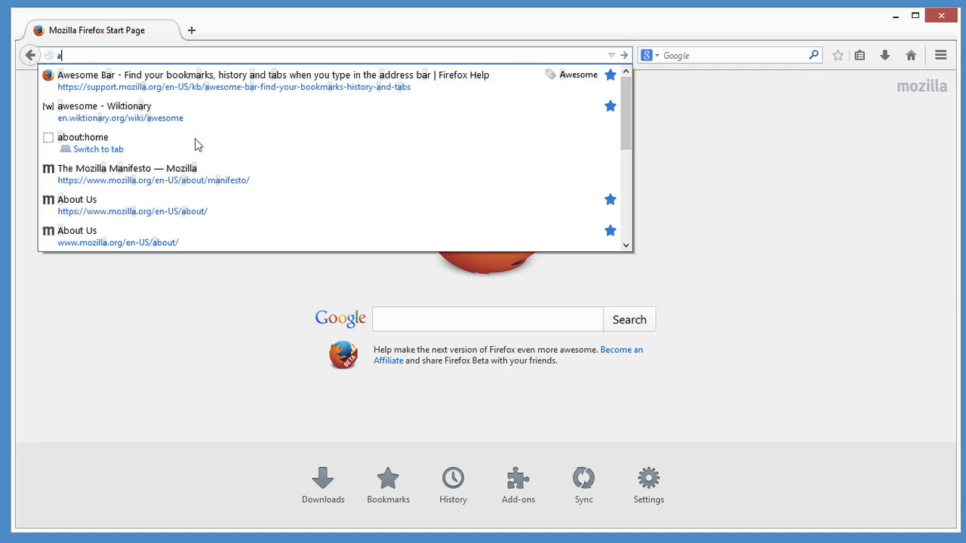
type("w")
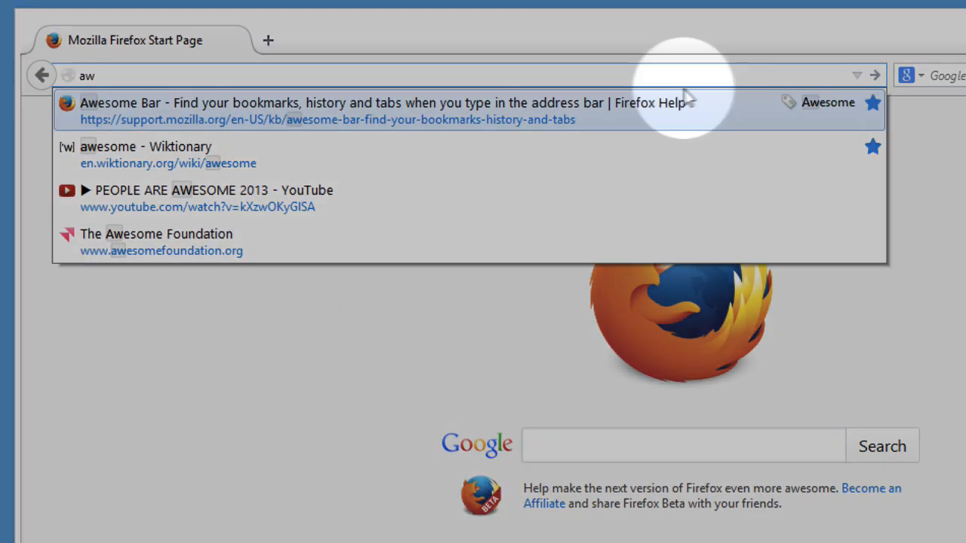
mouse_move(794, 156)
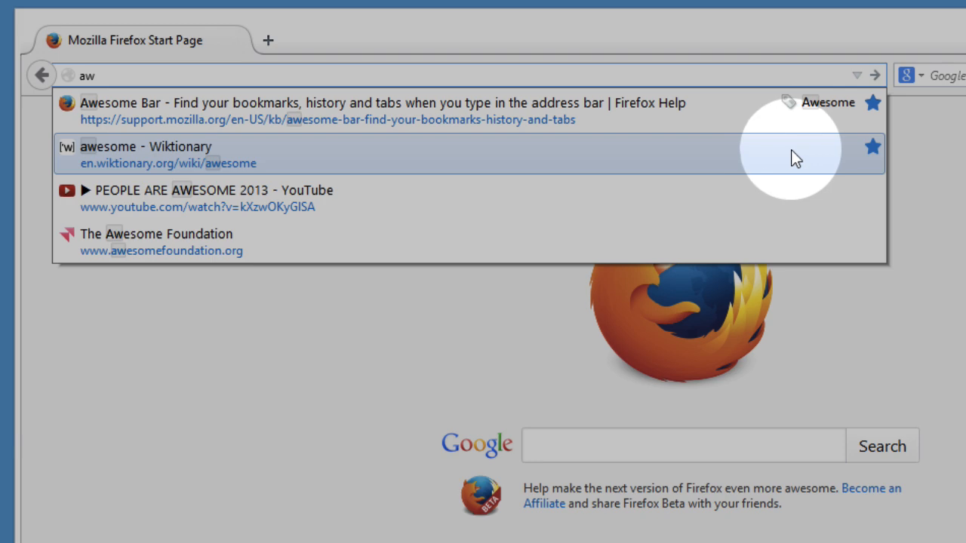
mouse_move(806, 130)
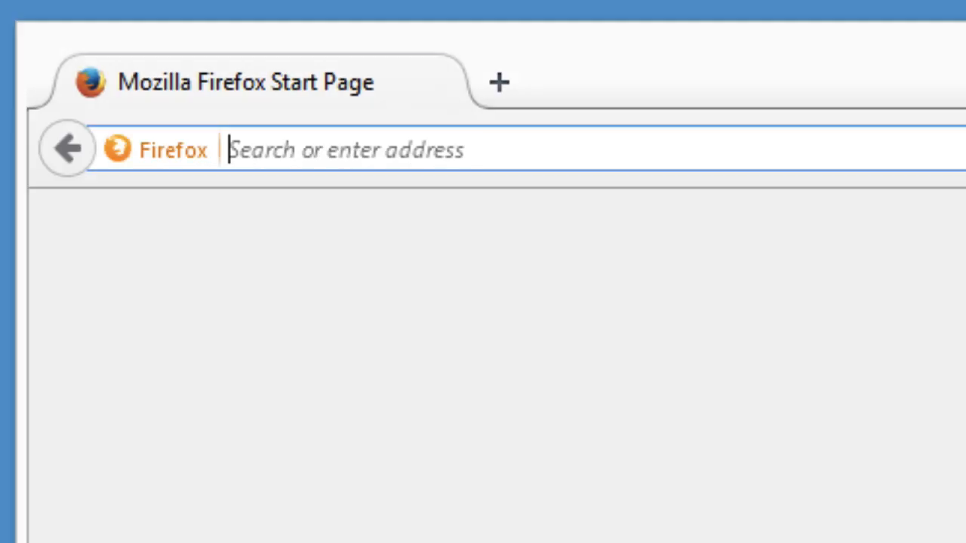
type("cute")
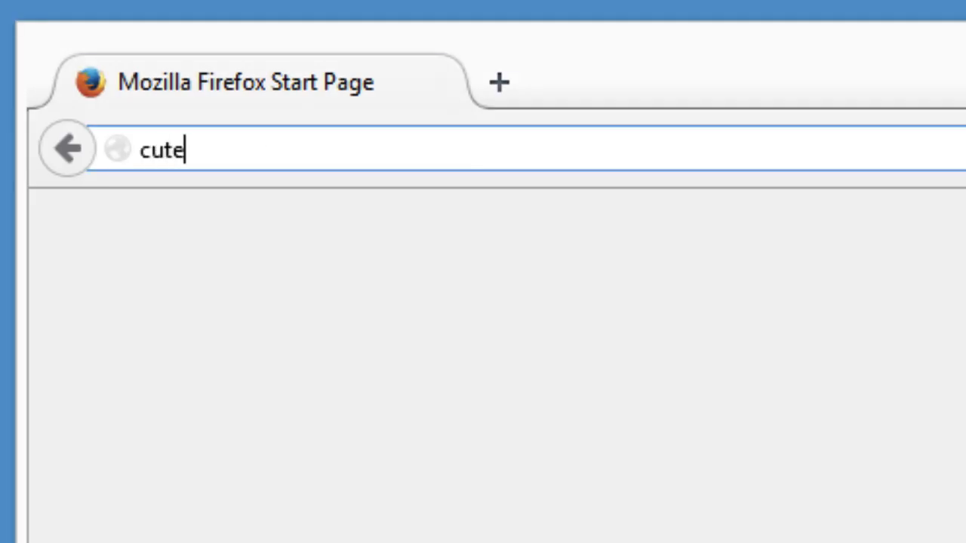